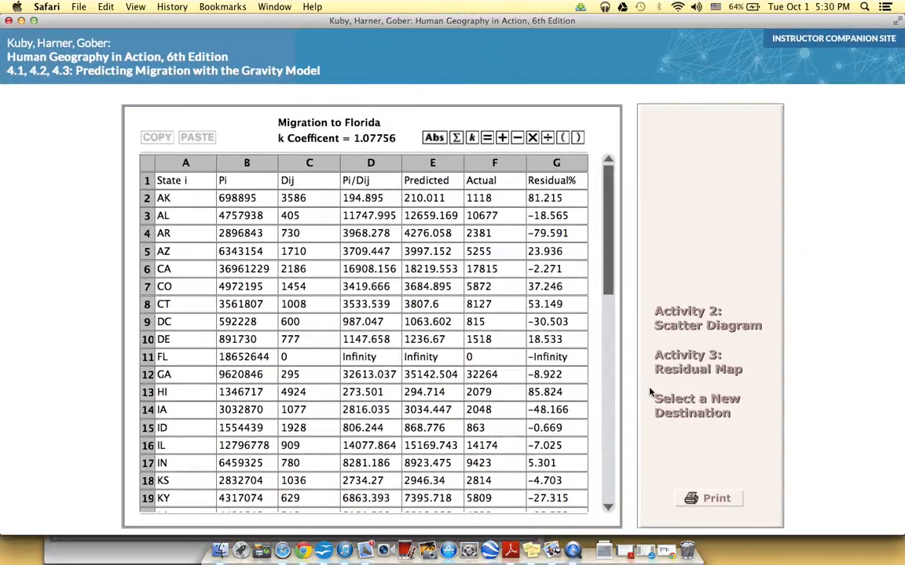
pyautogui.moveTo(490, 364)
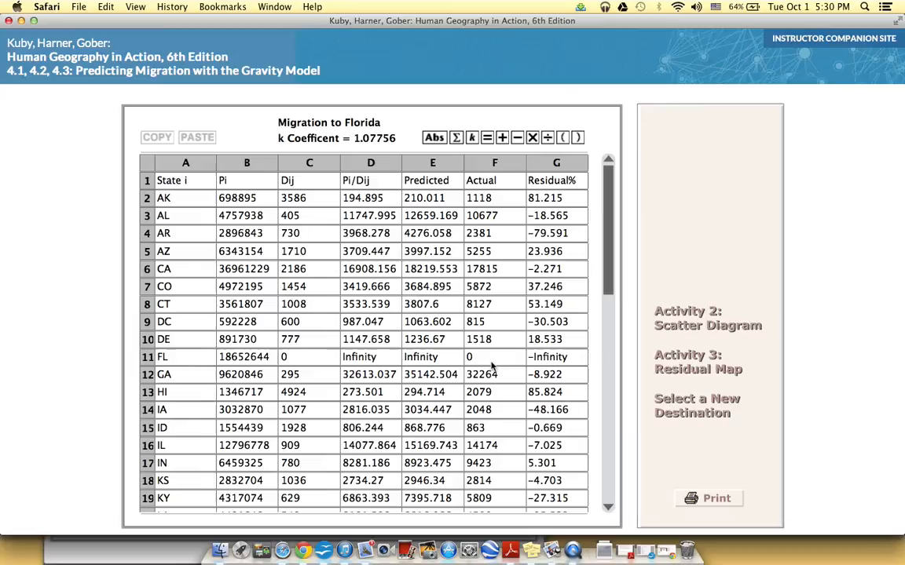
pyautogui.moveTo(503, 343)
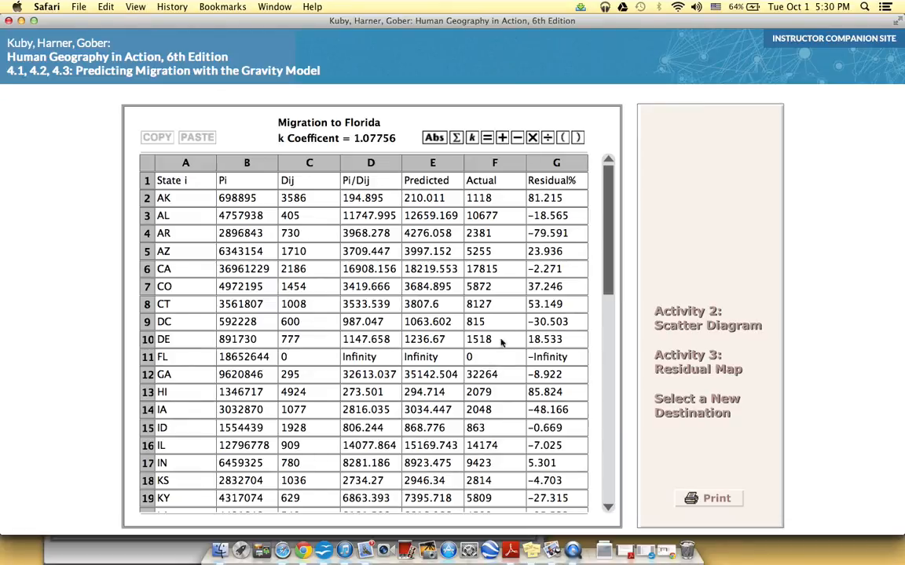
pyautogui.moveTo(525, 267)
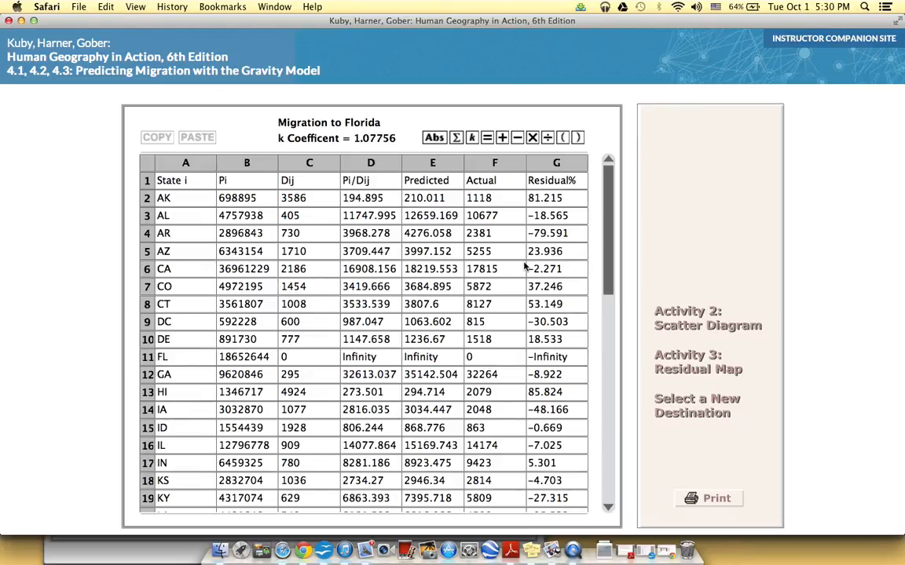
pyautogui.moveTo(563, 443)
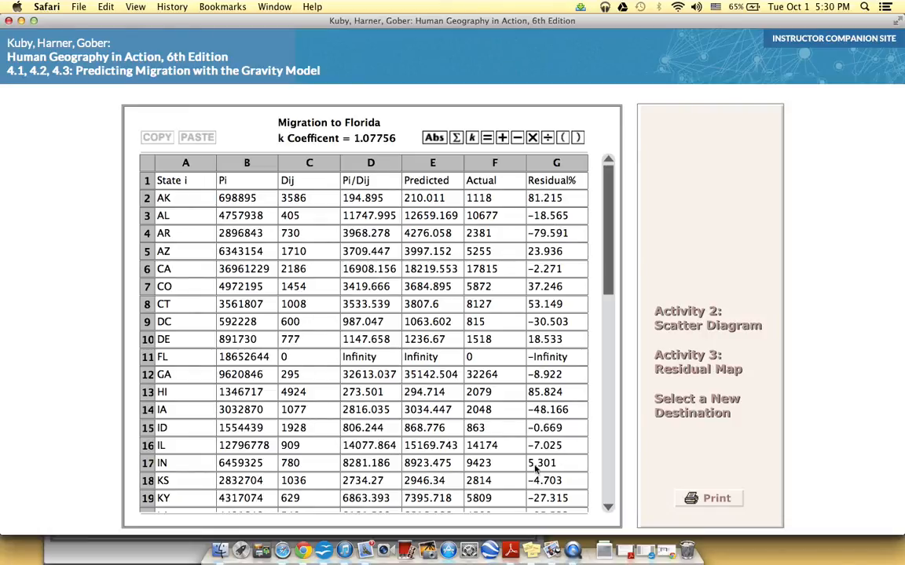
pyautogui.moveTo(550, 388)
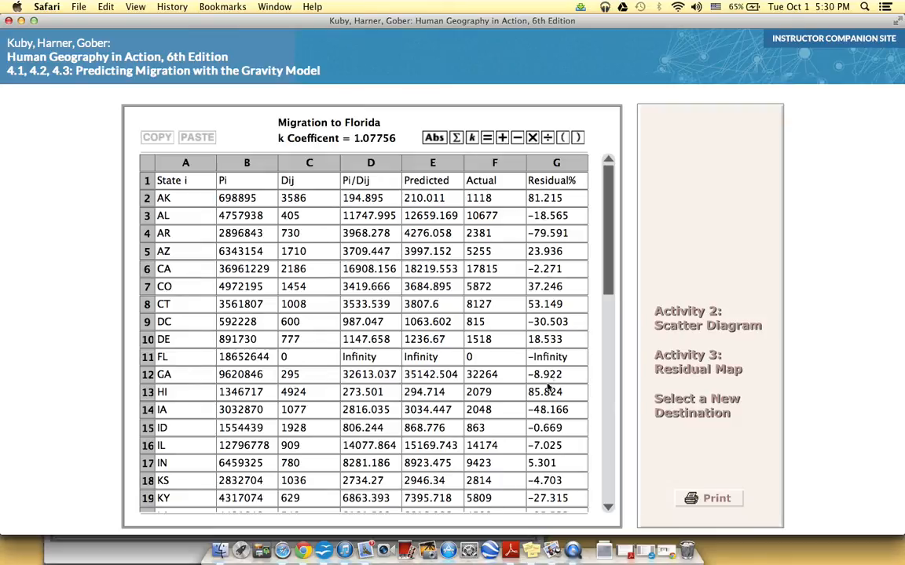
pyautogui.moveTo(542, 405)
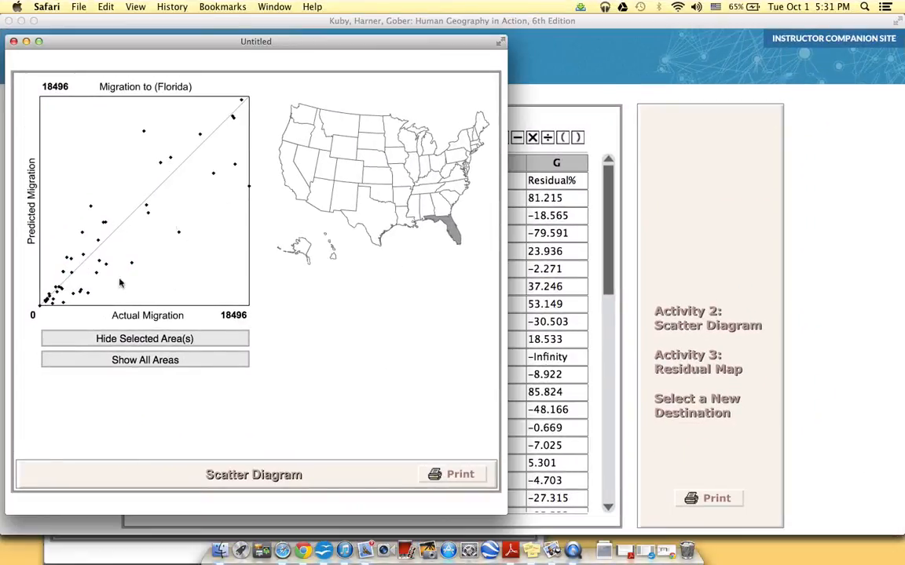
pyautogui.moveTo(261, 207)
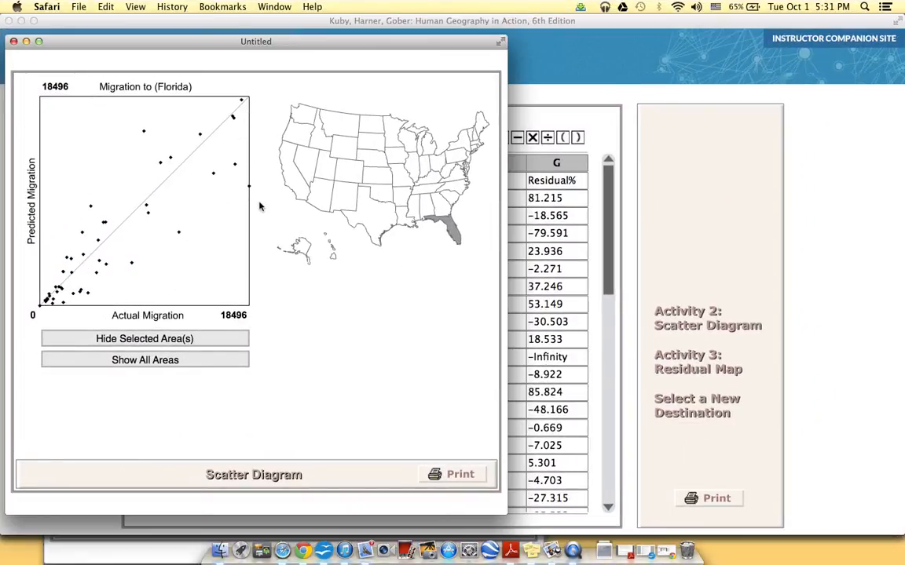
pyautogui.moveTo(252, 127)
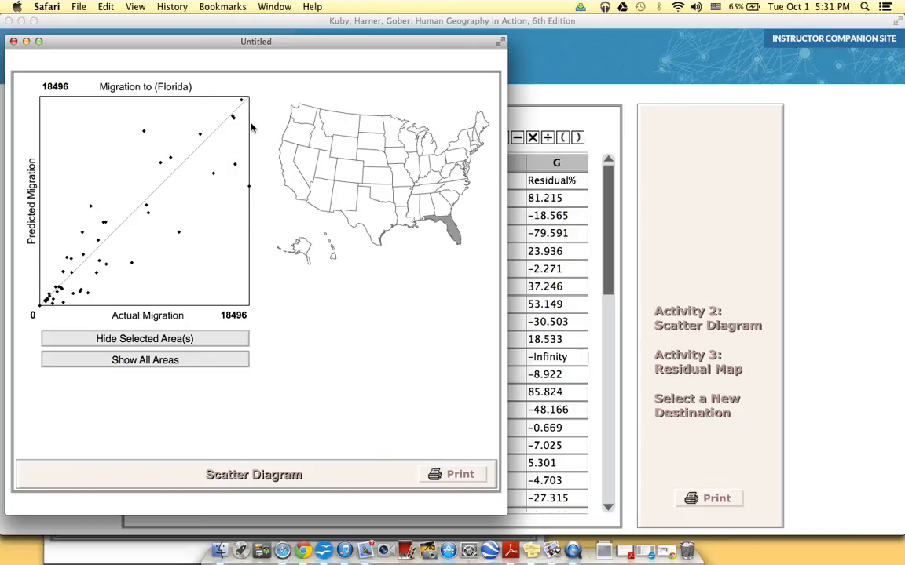
pyautogui.moveTo(62, 286)
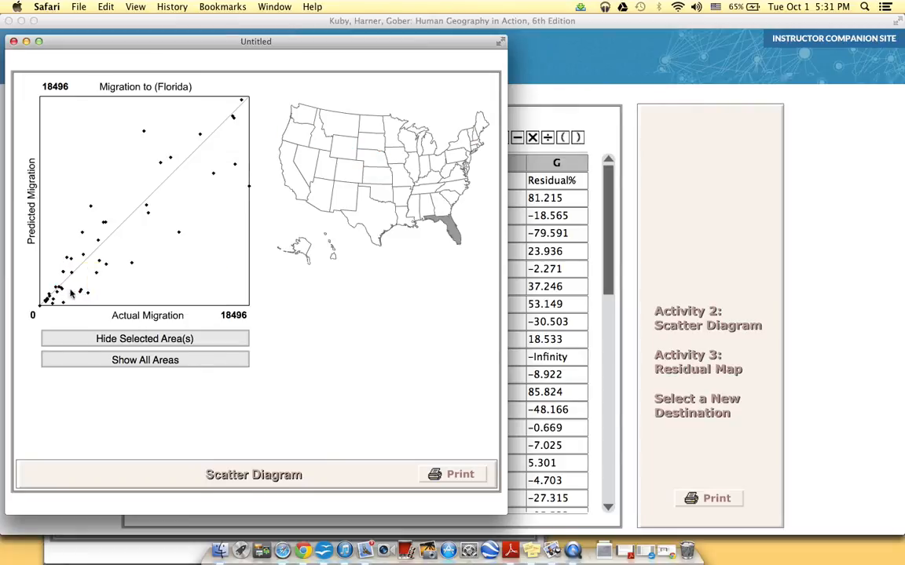
pyautogui.moveTo(180, 171)
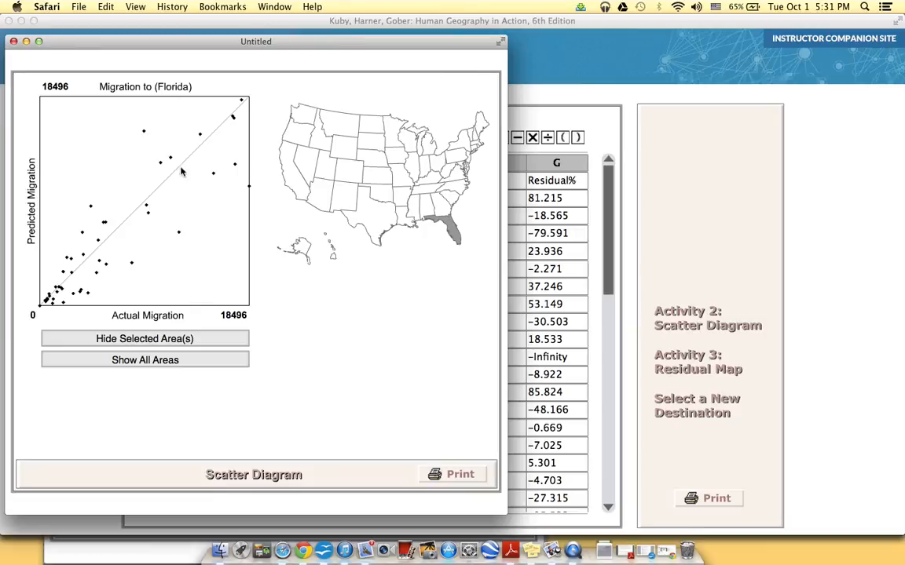
pyautogui.moveTo(216, 217)
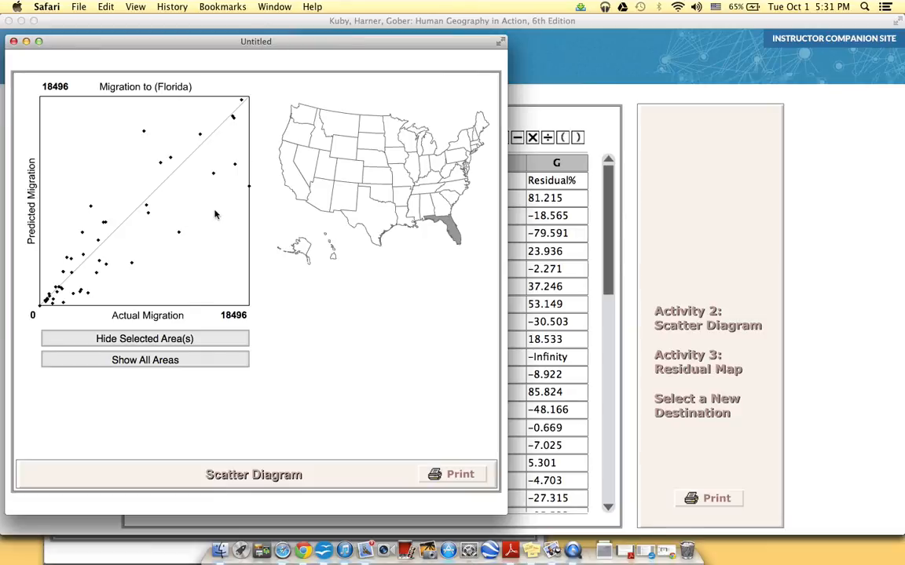
pyautogui.moveTo(198, 228)
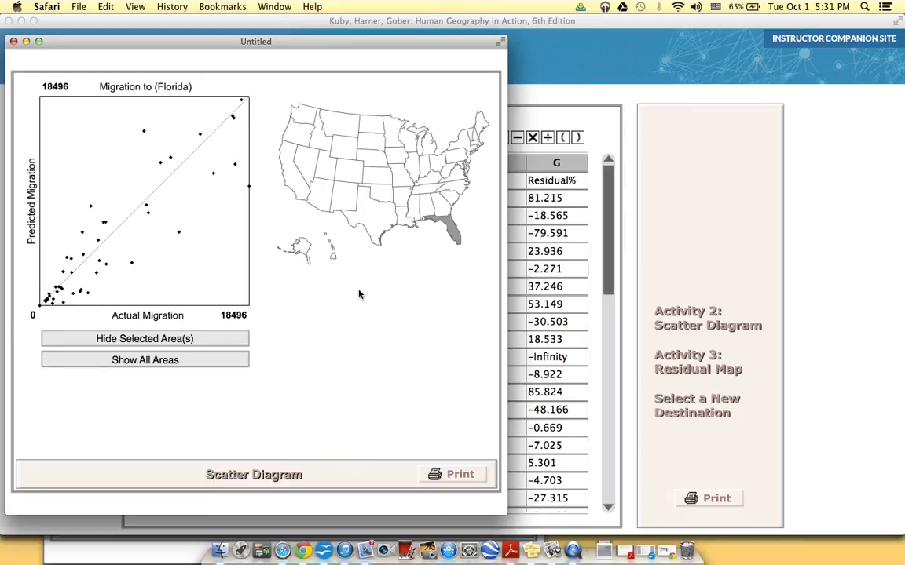
pyautogui.moveTo(490, 386)
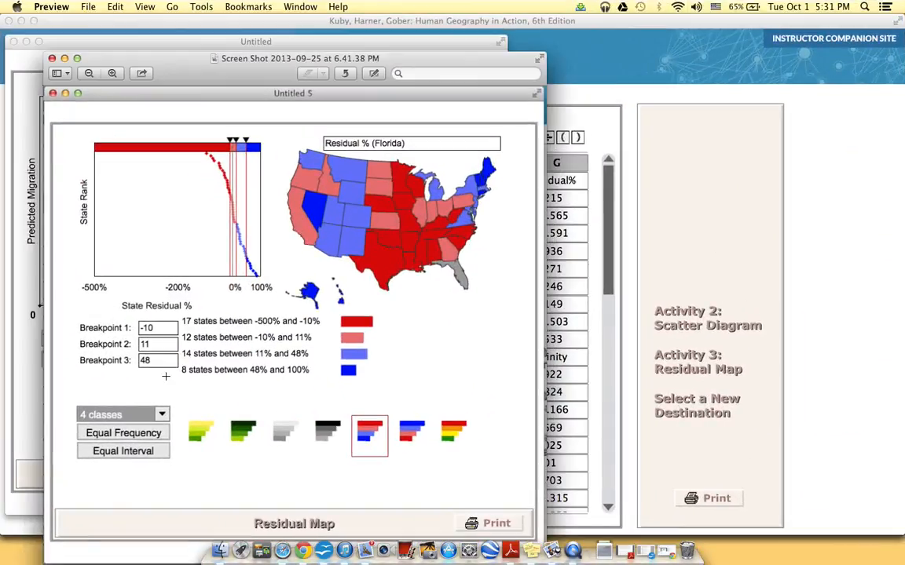
pyautogui.moveTo(182, 395)
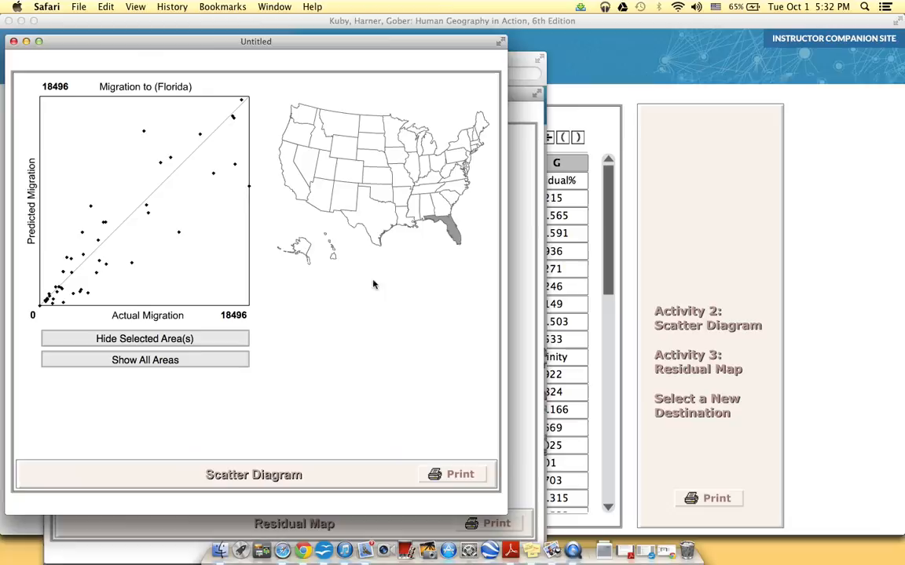
pyautogui.moveTo(118, 223)
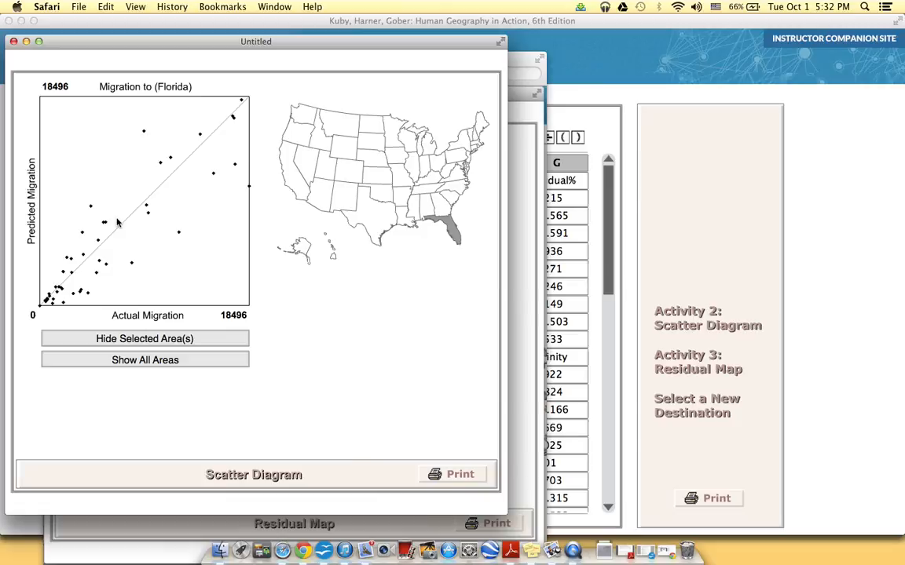
pyautogui.moveTo(516, 287)
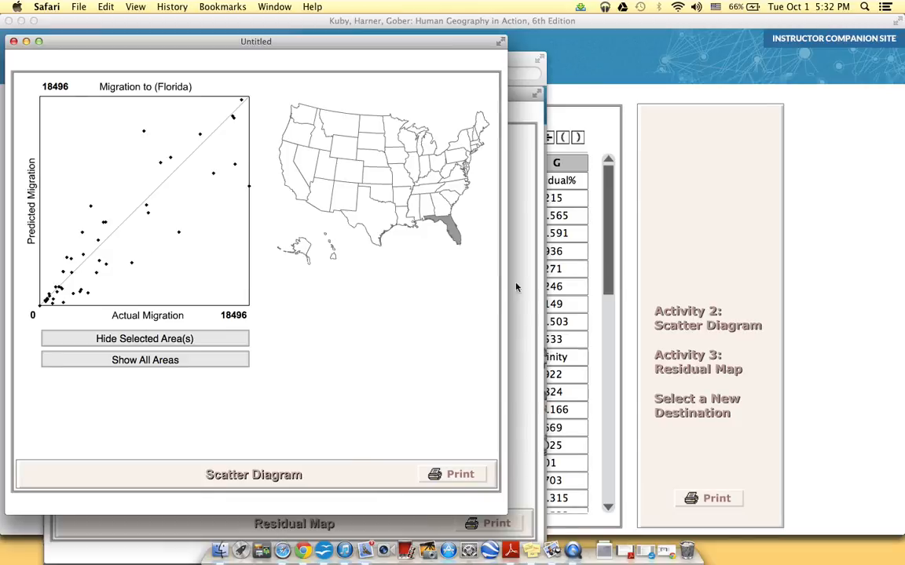
pyautogui.moveTo(585, 298)
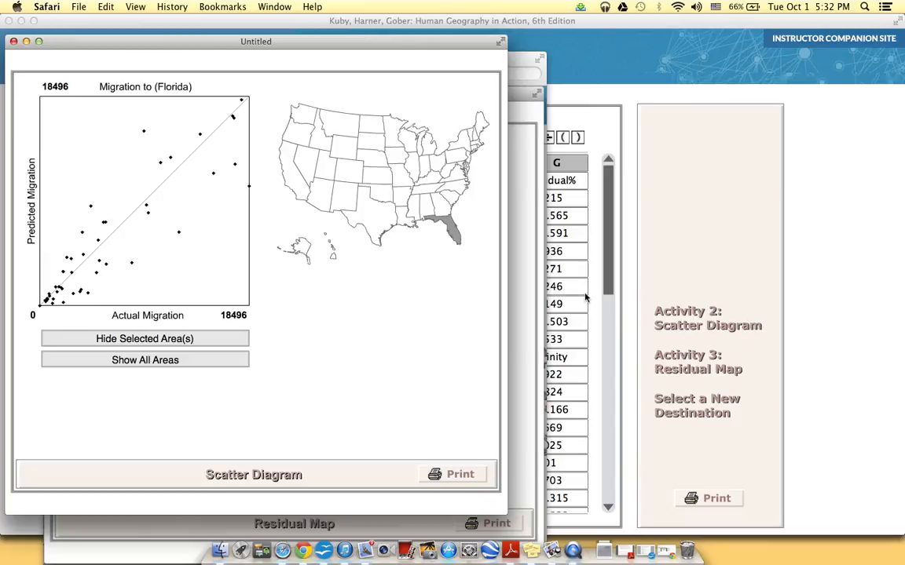
pyautogui.click(375, 217)
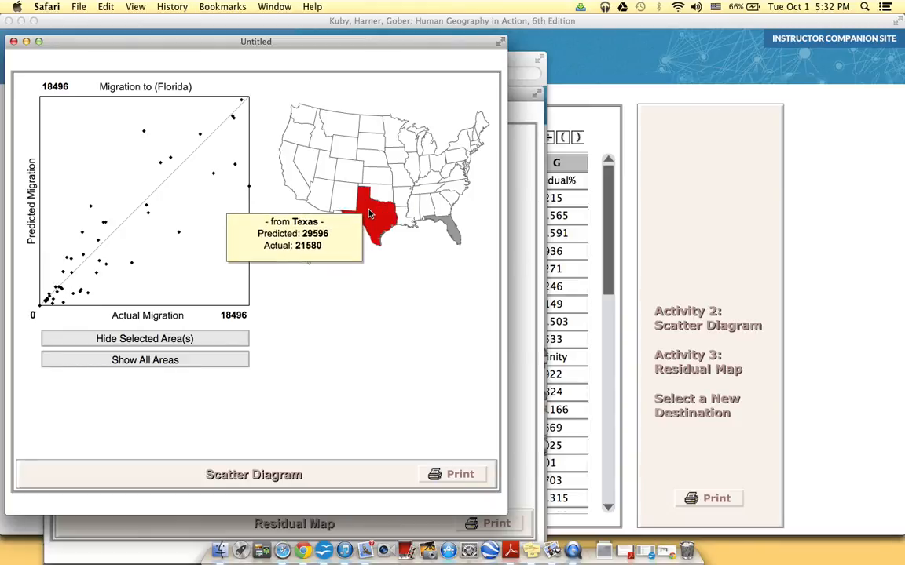
pyautogui.click(443, 228)
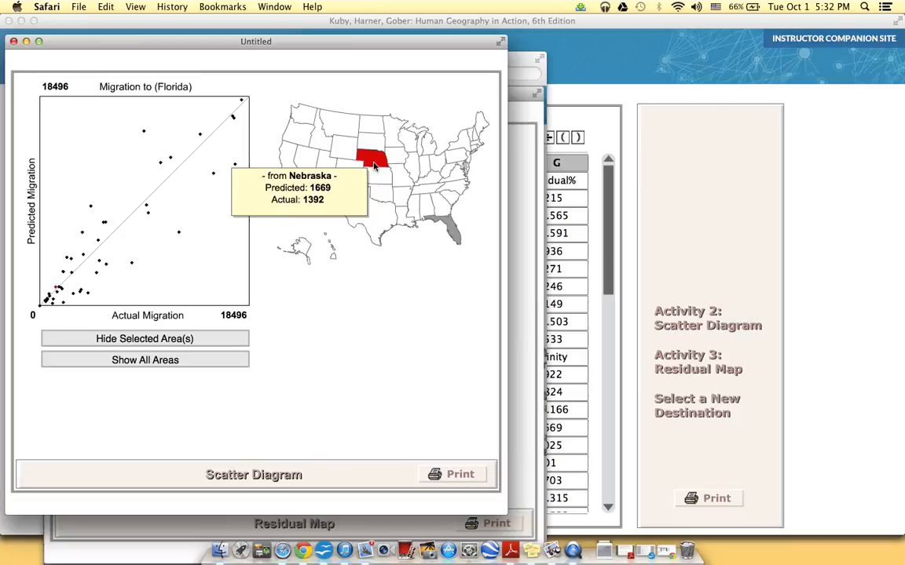
pyautogui.moveTo(339, 124)
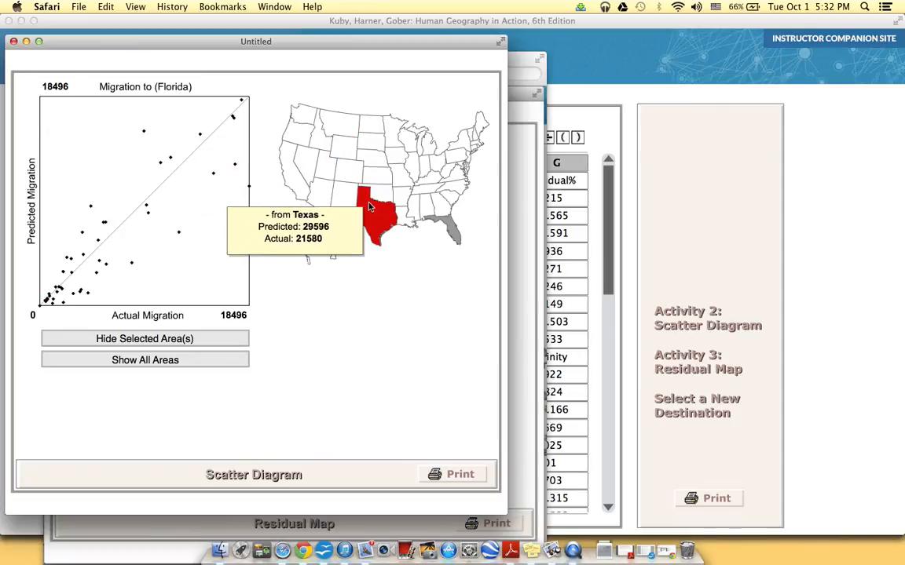
pyautogui.moveTo(456, 156)
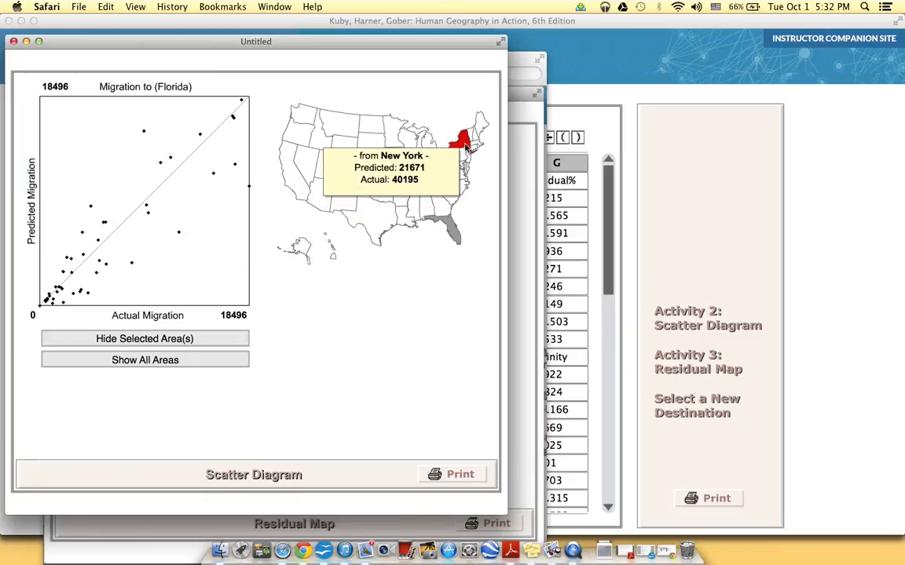
pyautogui.moveTo(559, 230)
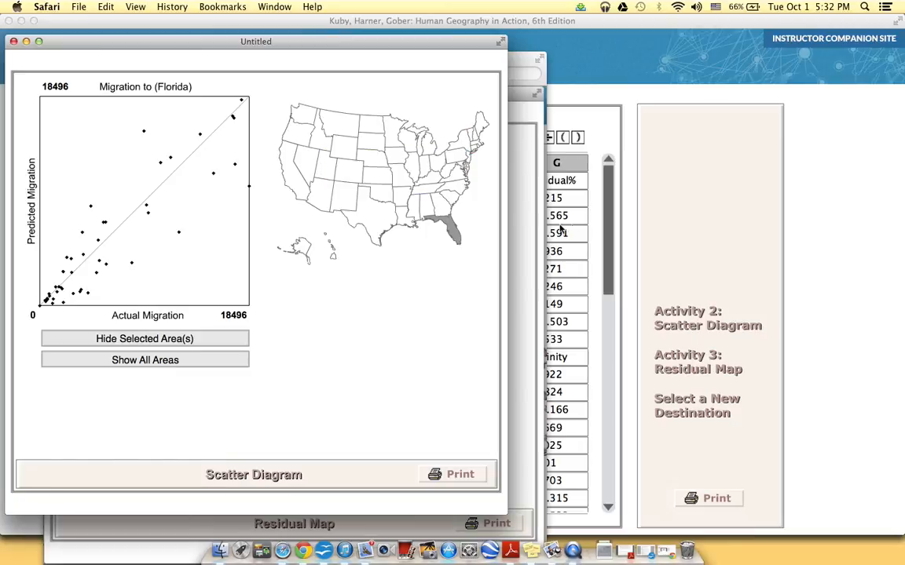
pyautogui.moveTo(468, 155)
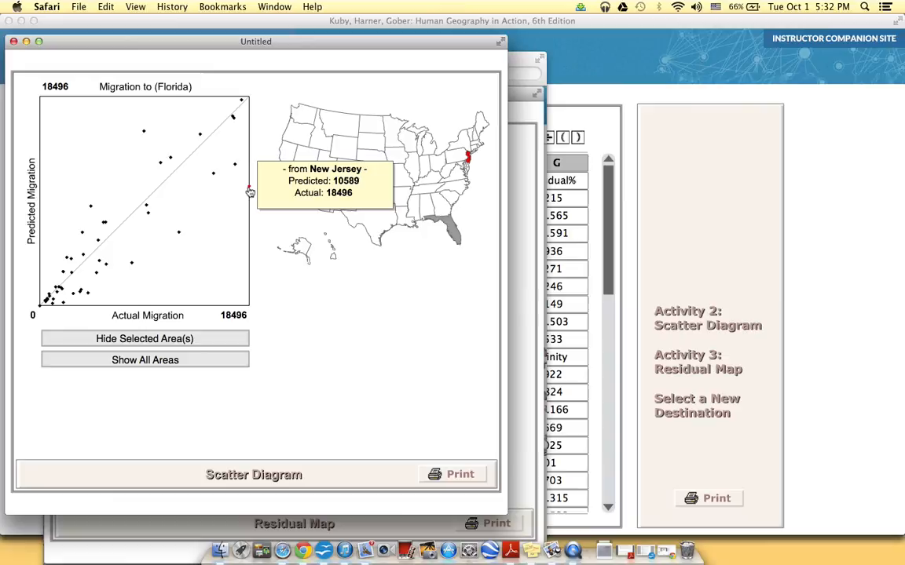
pyautogui.moveTo(174, 192)
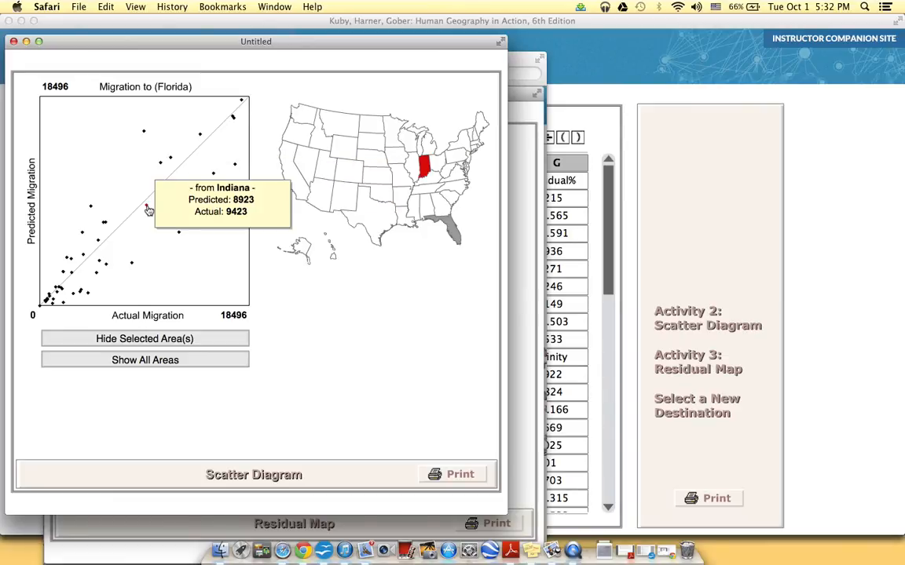
pyautogui.moveTo(53, 297)
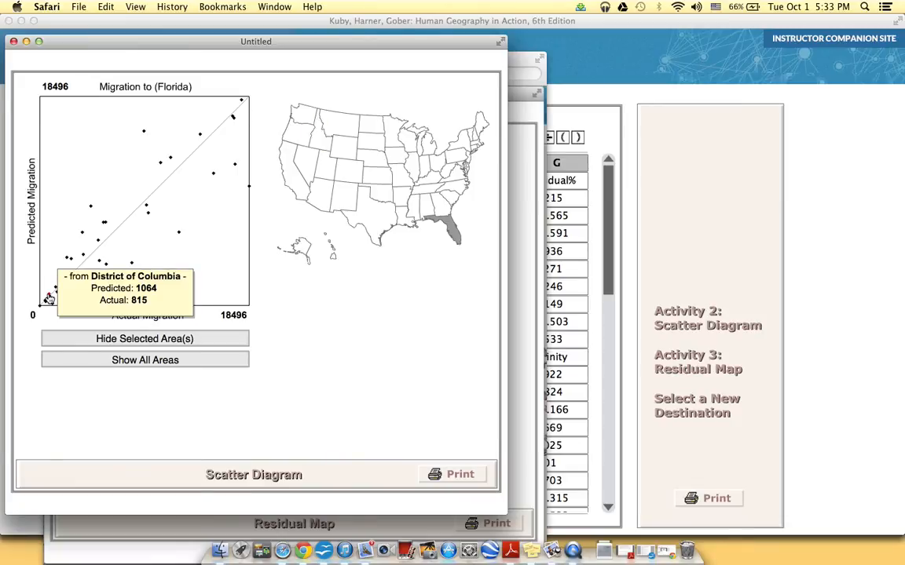
pyautogui.click(370, 159)
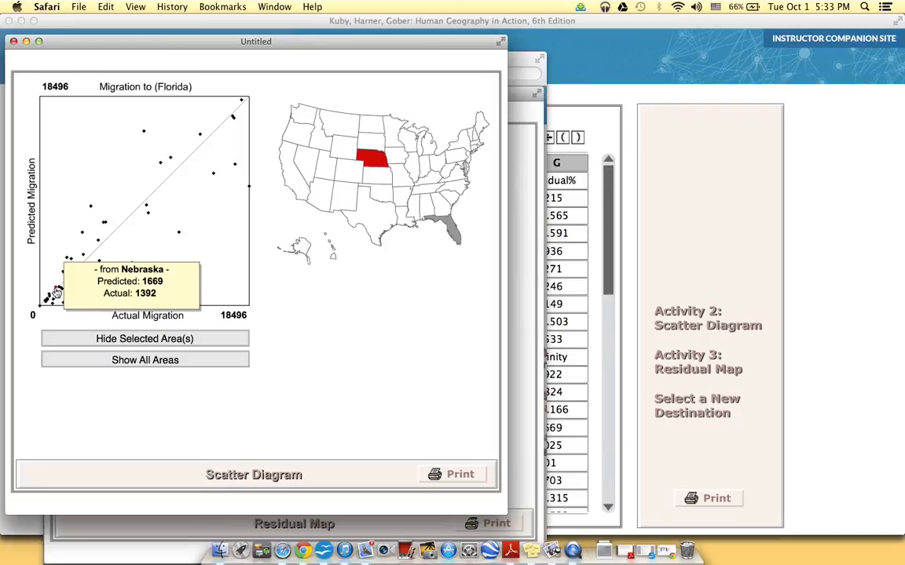
pyautogui.moveTo(469, 157)
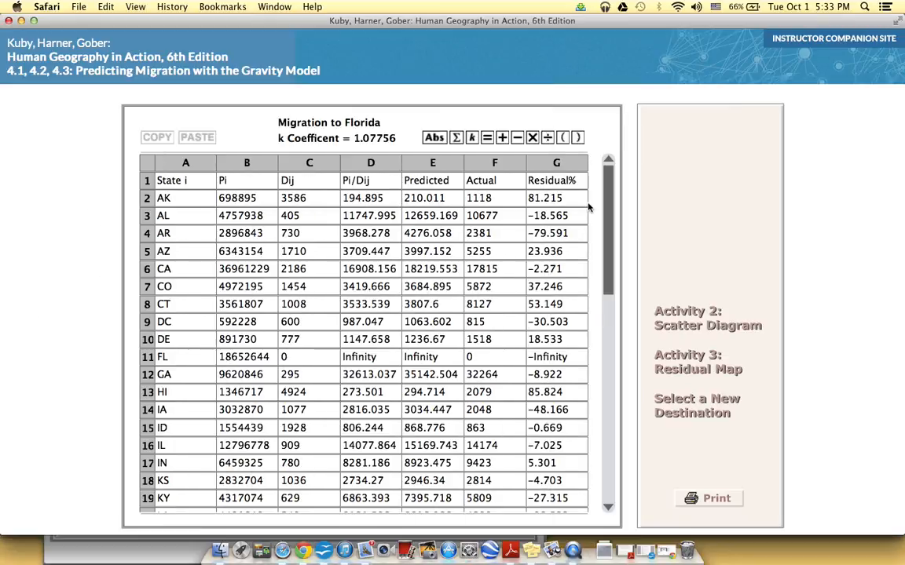
pyautogui.moveTo(550, 443)
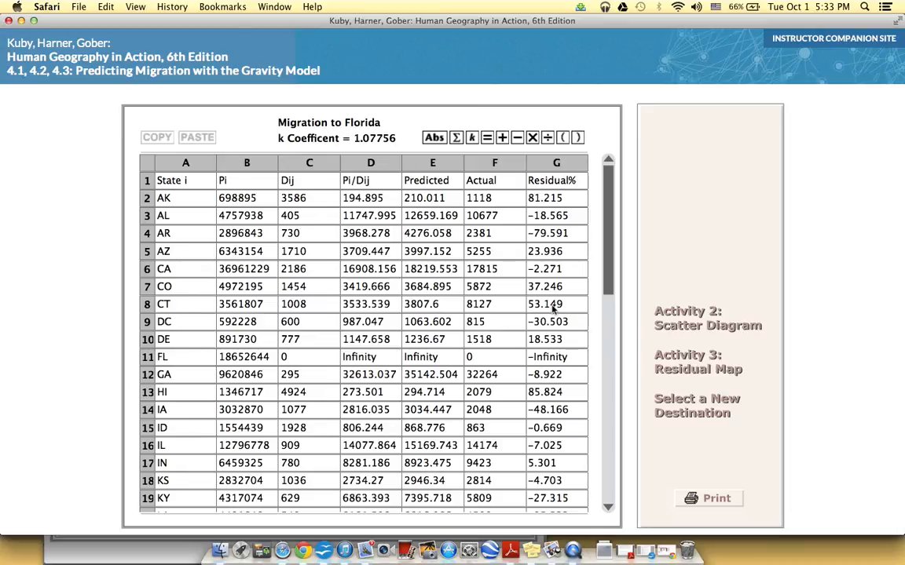
# Step: Scroll the Migration to Florida table down to the later states
pyautogui.scroll(-3)
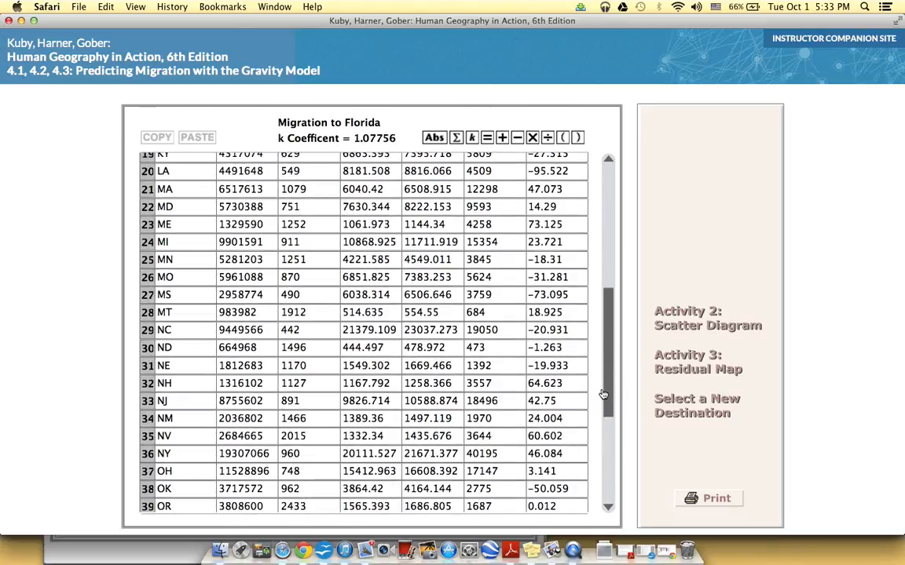
pyautogui.scroll(-3)
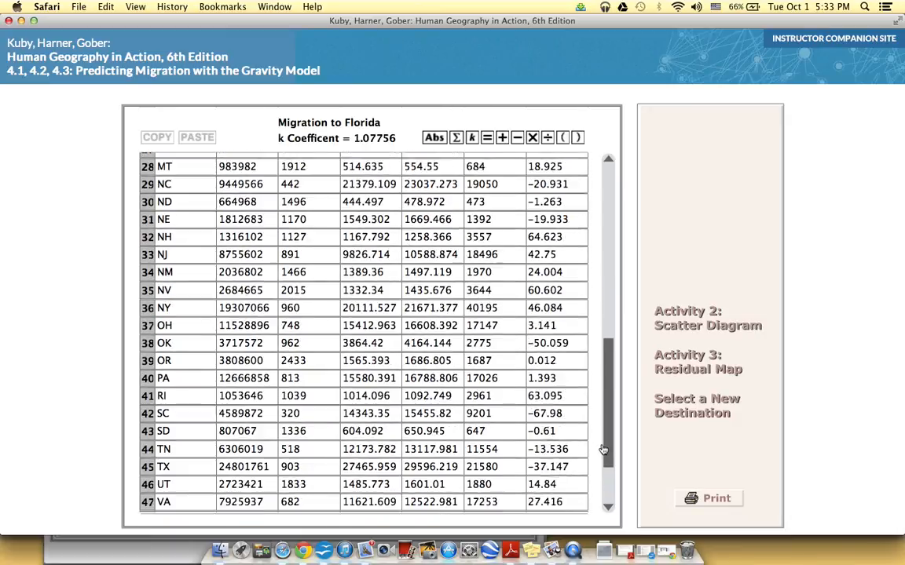
pyautogui.scroll(-3)
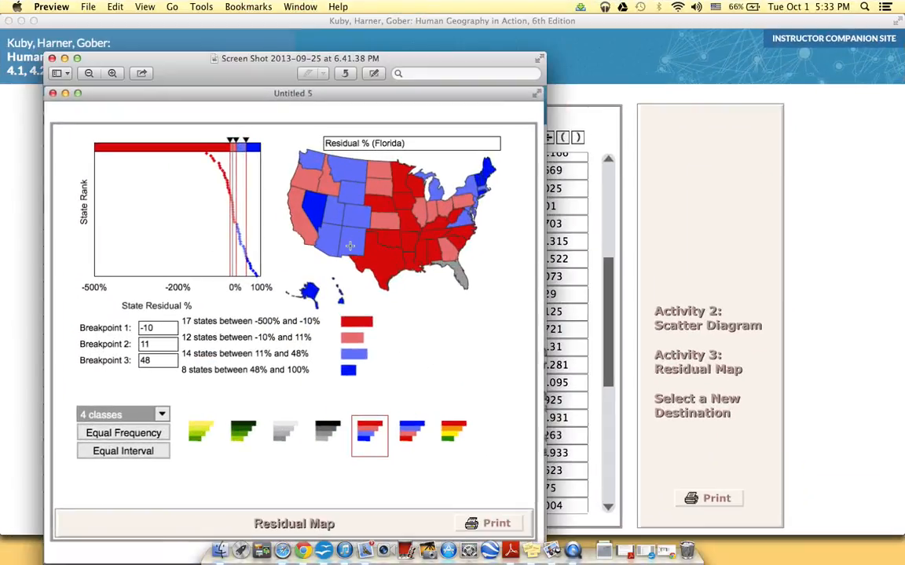
pyautogui.moveTo(201, 156)
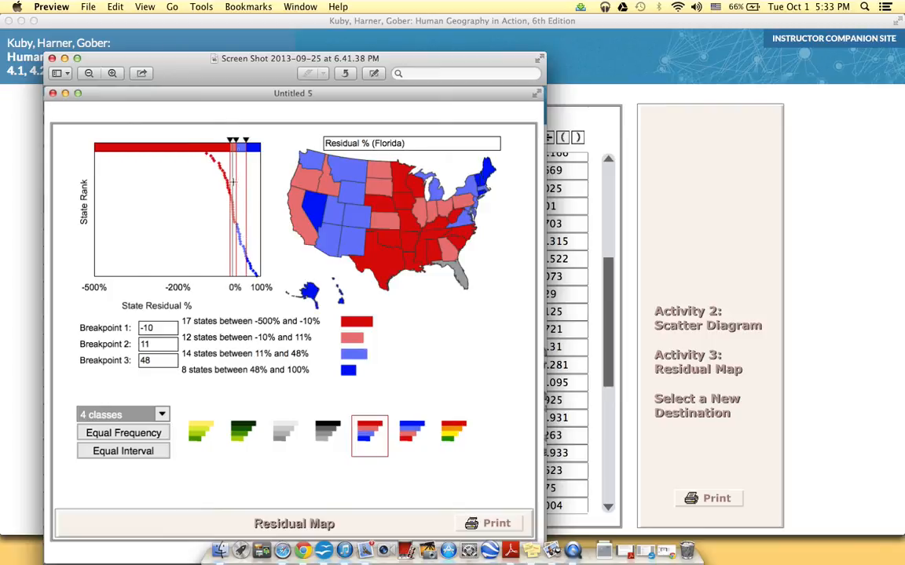
pyautogui.moveTo(245, 249)
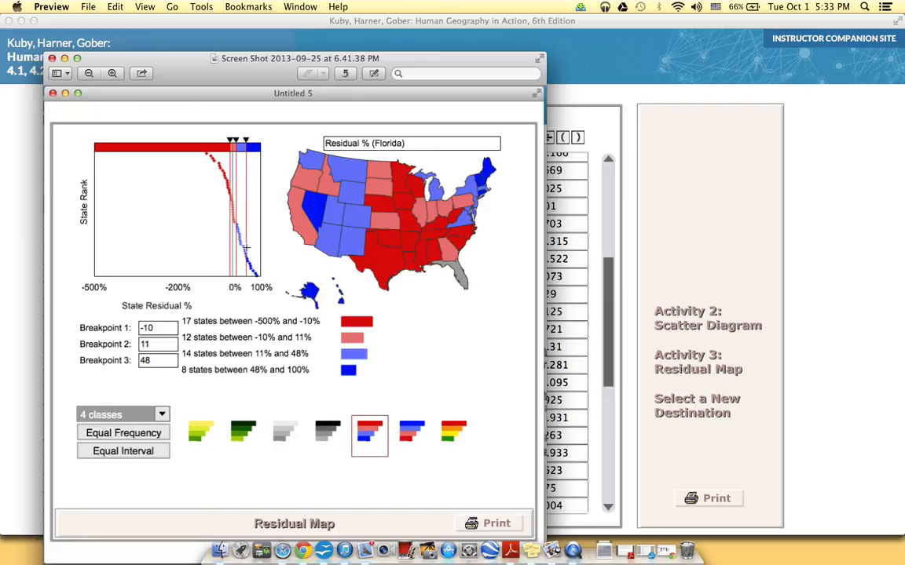
pyautogui.moveTo(503, 296)
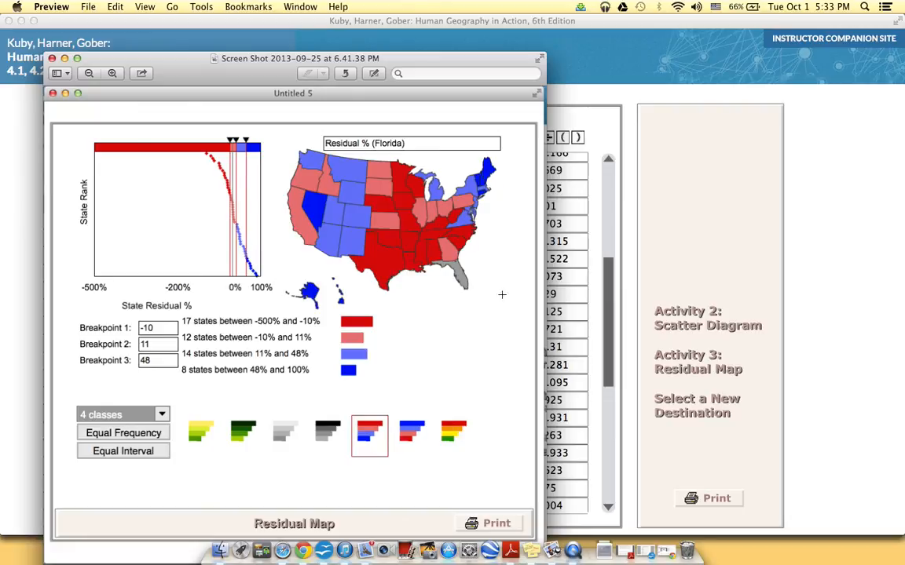